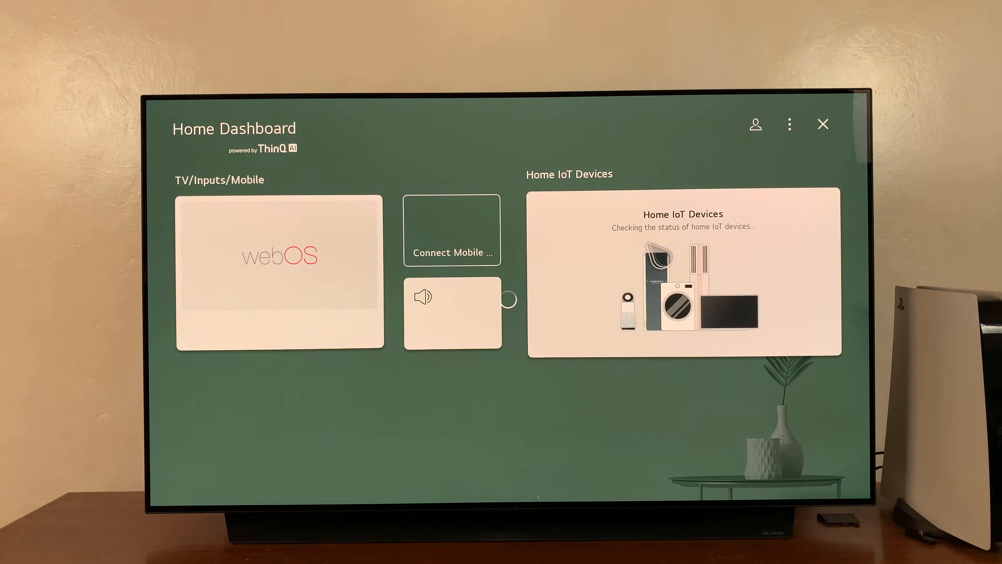
- From the home screen, open the Home Dashboard listing all connected inputs and devices
{"action": "left_click", "coordinate": [452, 313]}
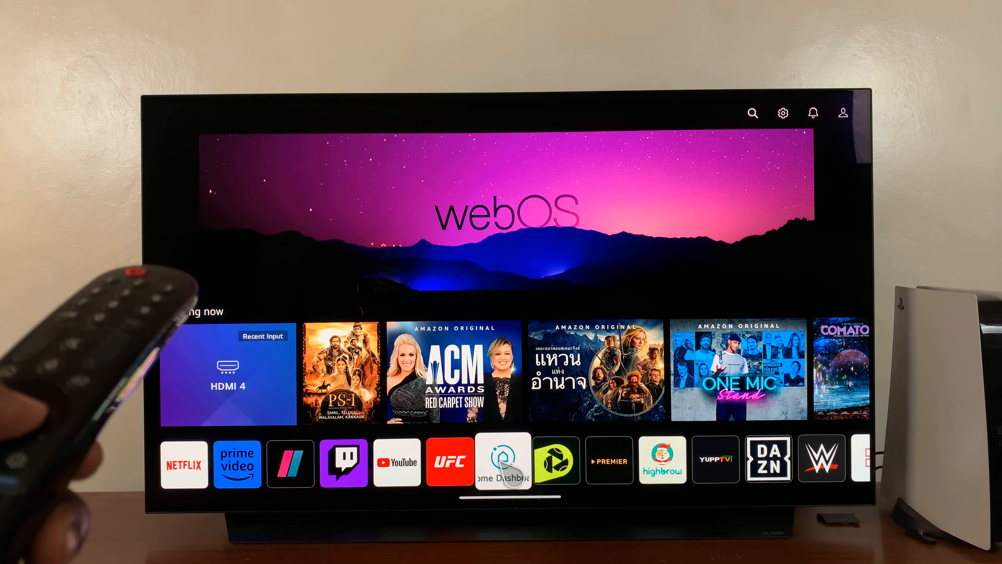
{"action": "left_click", "coordinate": [502, 460]}
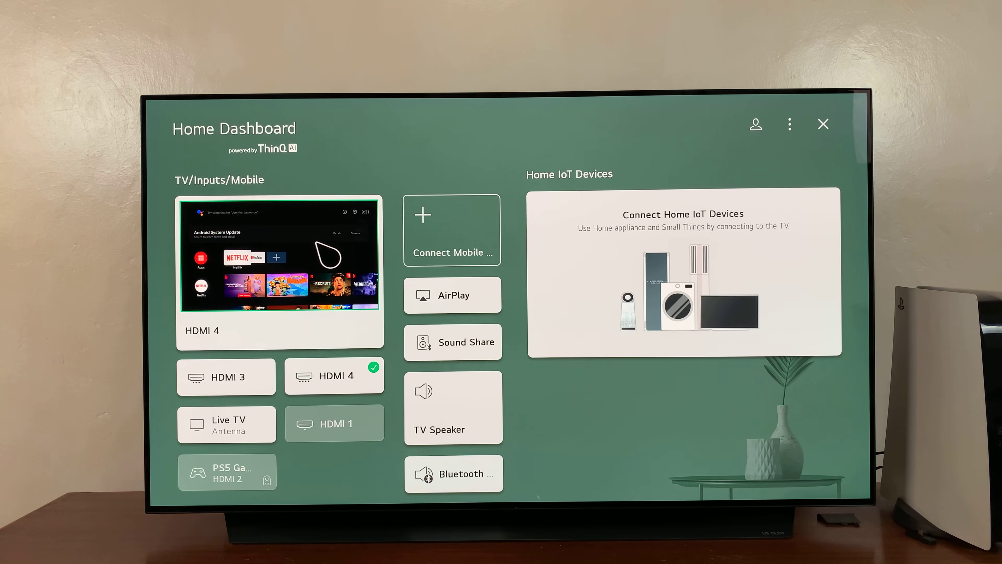
- Switch through HDMI 3, HDMI 4 and HDMI 3, then land on the PS5 Game Console on HDMI 2
{"action": "left_click", "coordinate": [226, 376]}
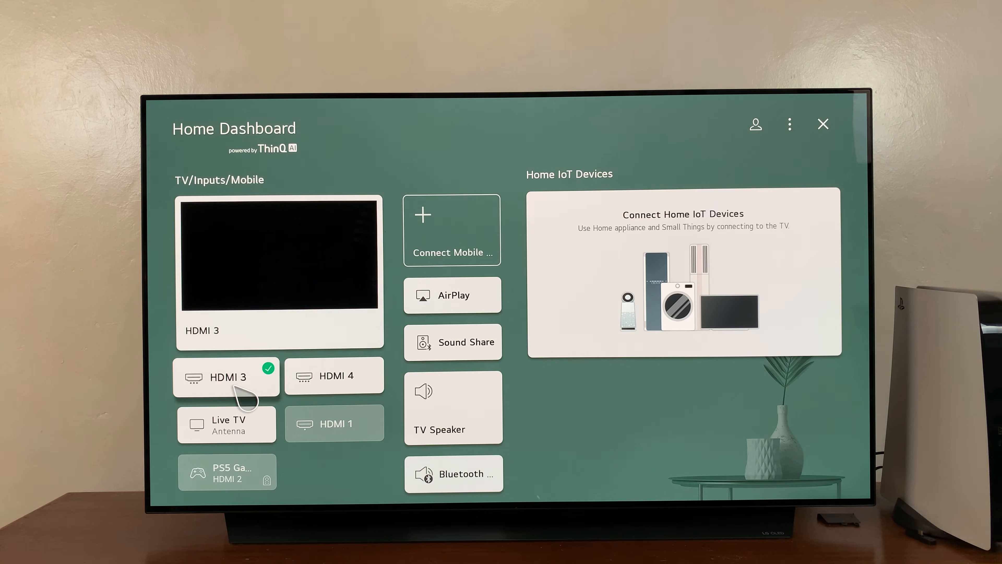
{"action": "mouse_move", "coordinate": [334, 375]}
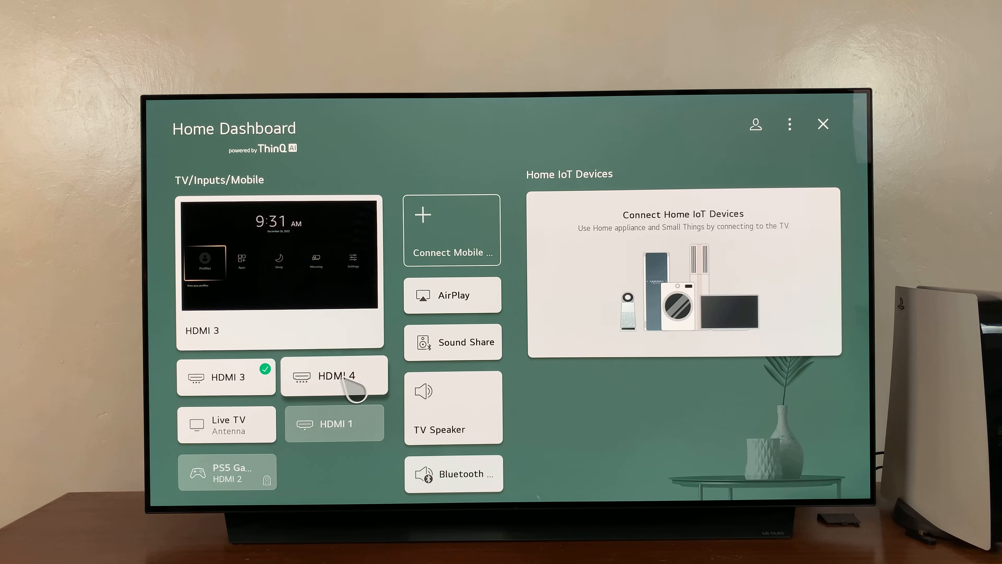
{"action": "left_click", "coordinate": [334, 376]}
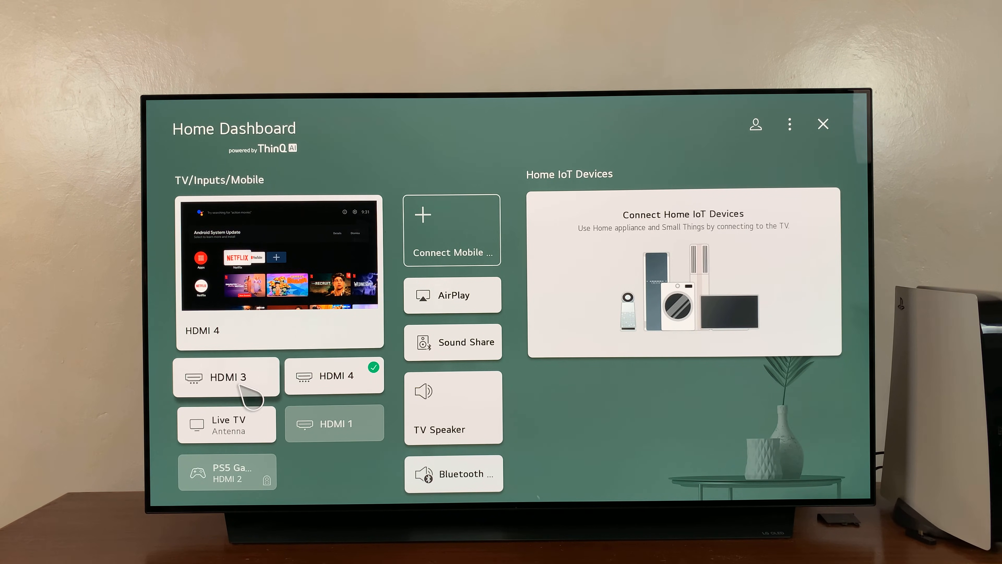
{"action": "mouse_move", "coordinate": [345, 441]}
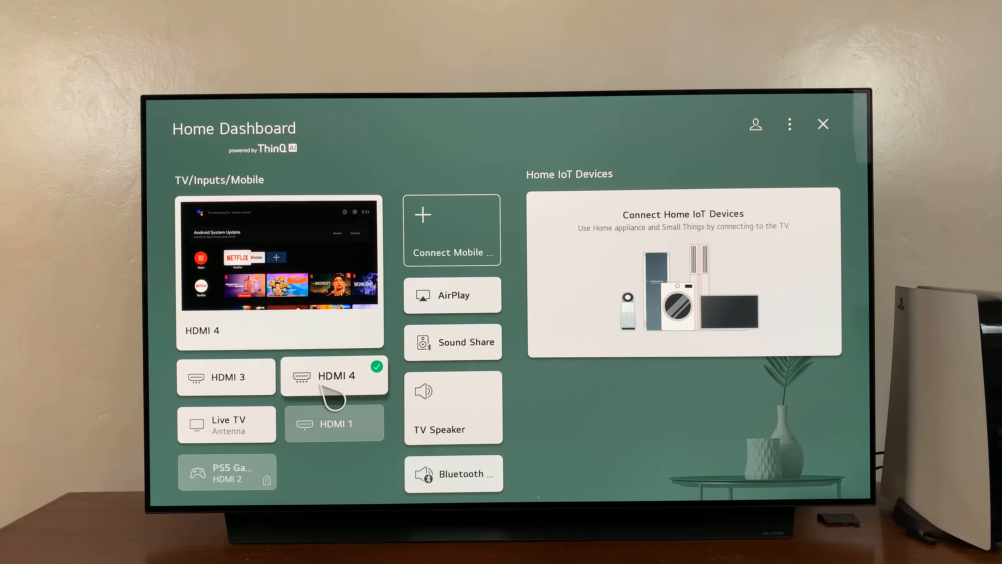
{"action": "mouse_move", "coordinate": [254, 475]}
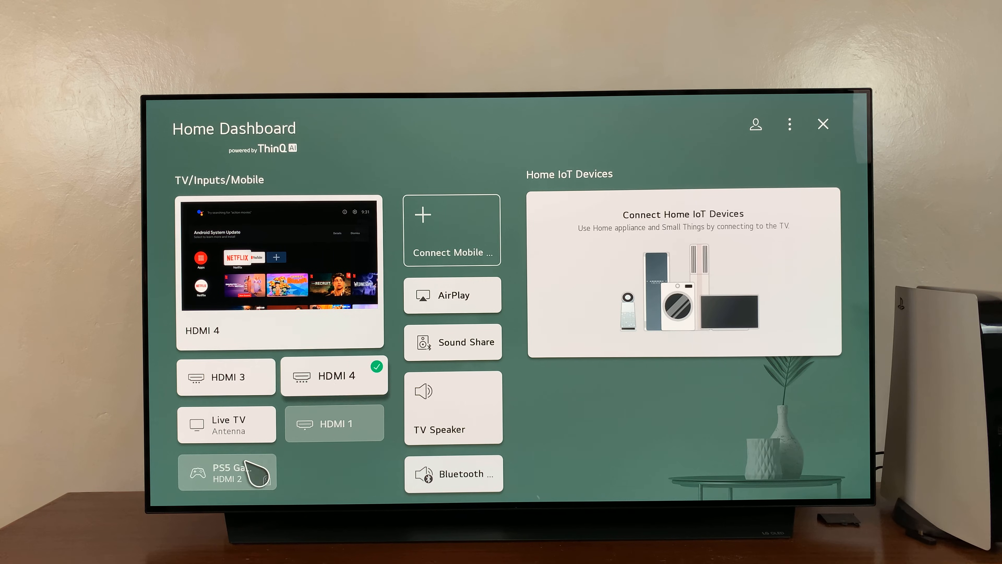
{"action": "mouse_move", "coordinate": [345, 396]}
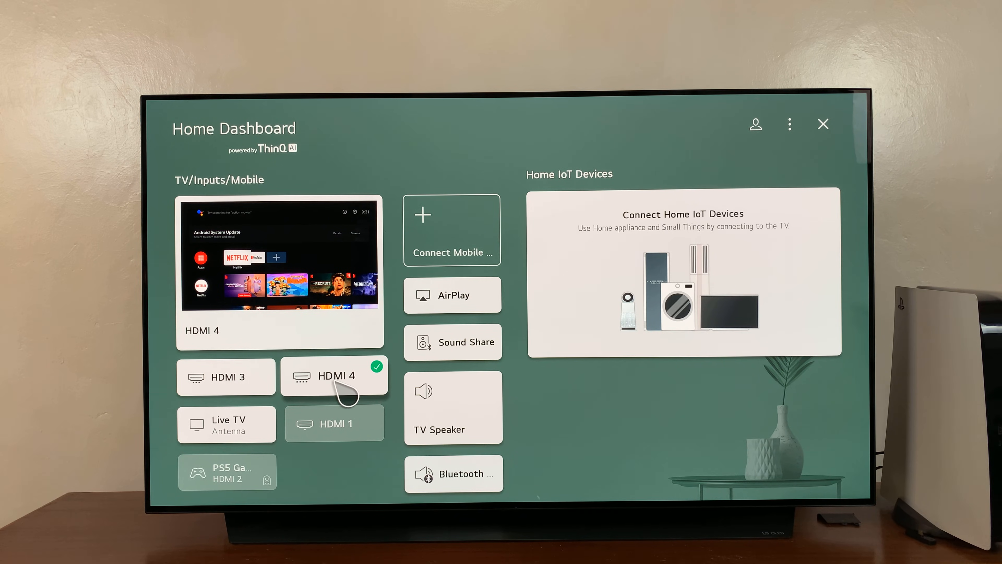
{"action": "mouse_move", "coordinate": [301, 313]}
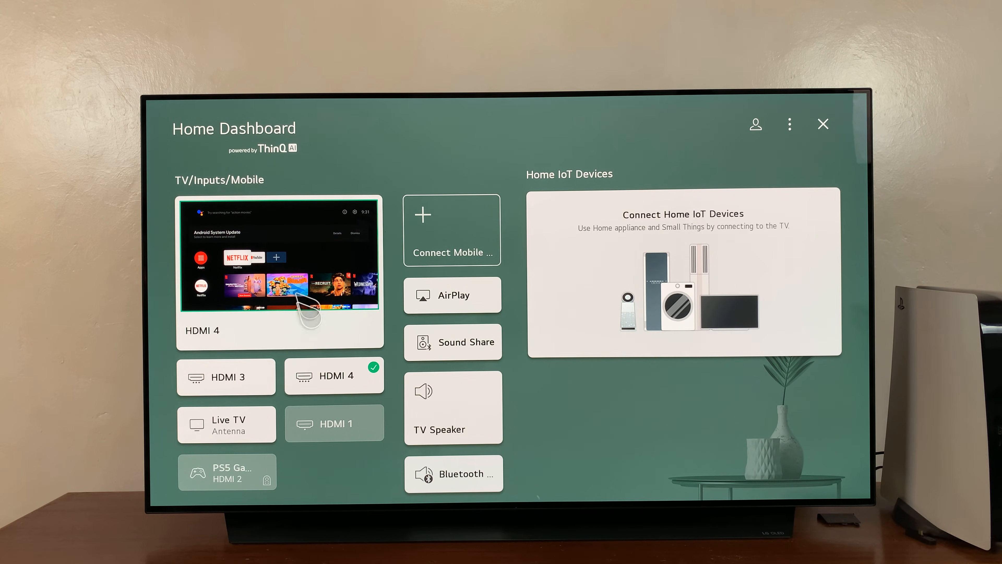
{"action": "left_click", "coordinate": [226, 377]}
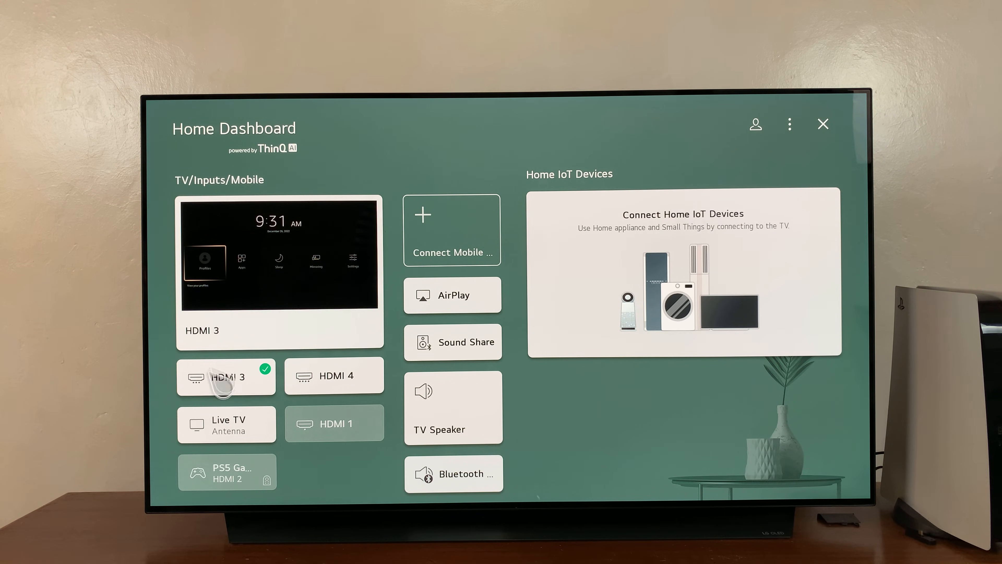
{"action": "mouse_move", "coordinate": [334, 424]}
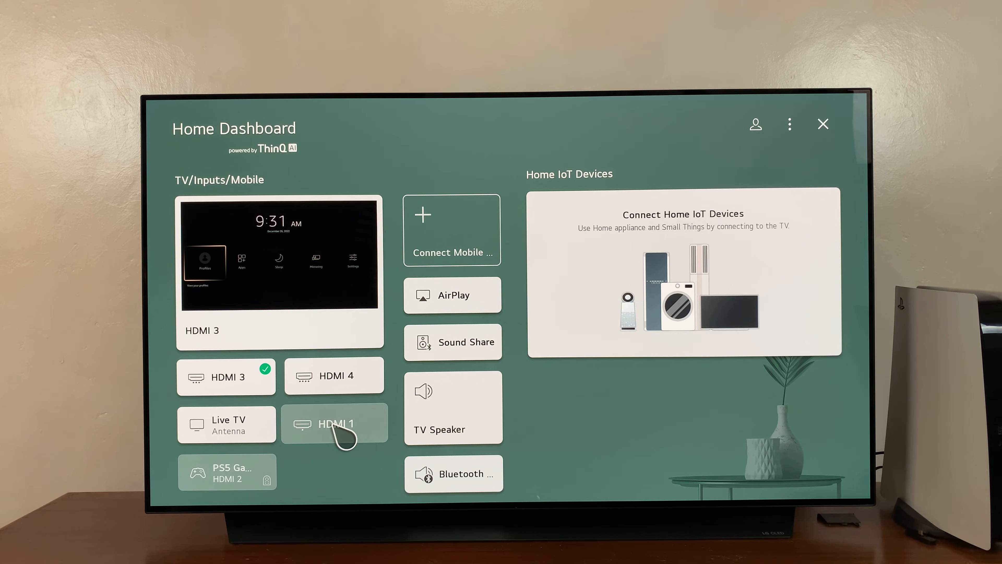
{"action": "mouse_move", "coordinate": [355, 438]}
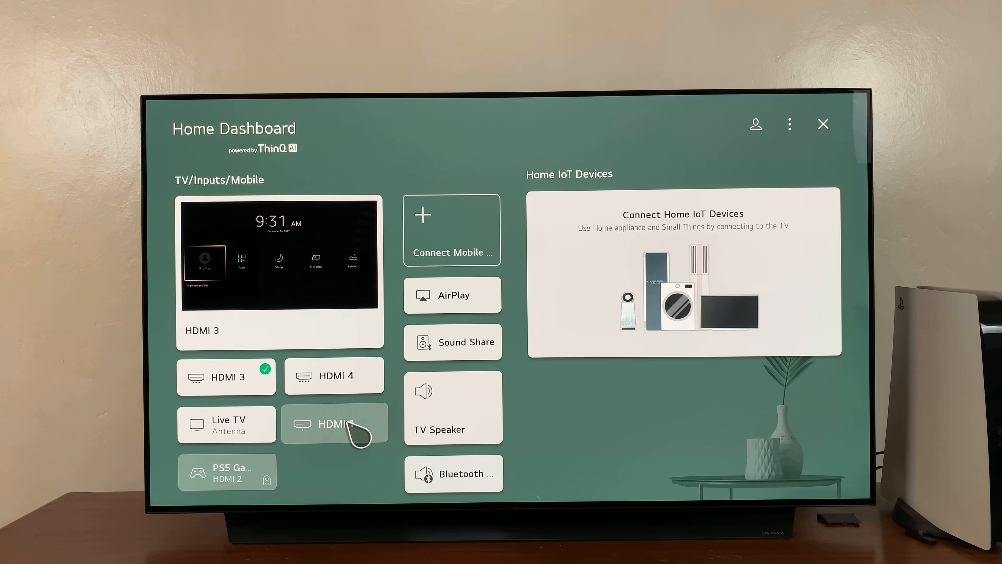
{"action": "left_click", "coordinate": [227, 472]}
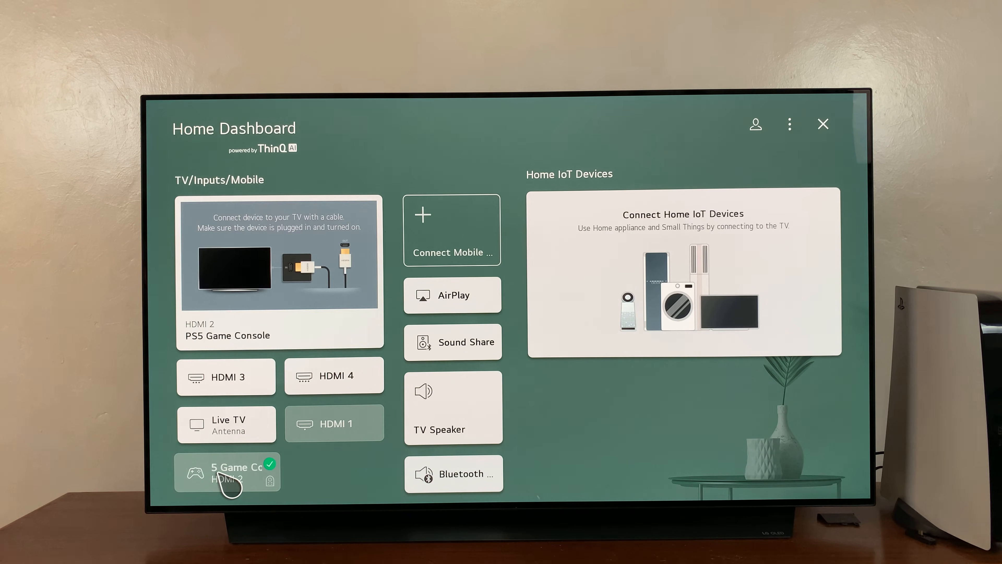
{"action": "mouse_move", "coordinate": [224, 351]}
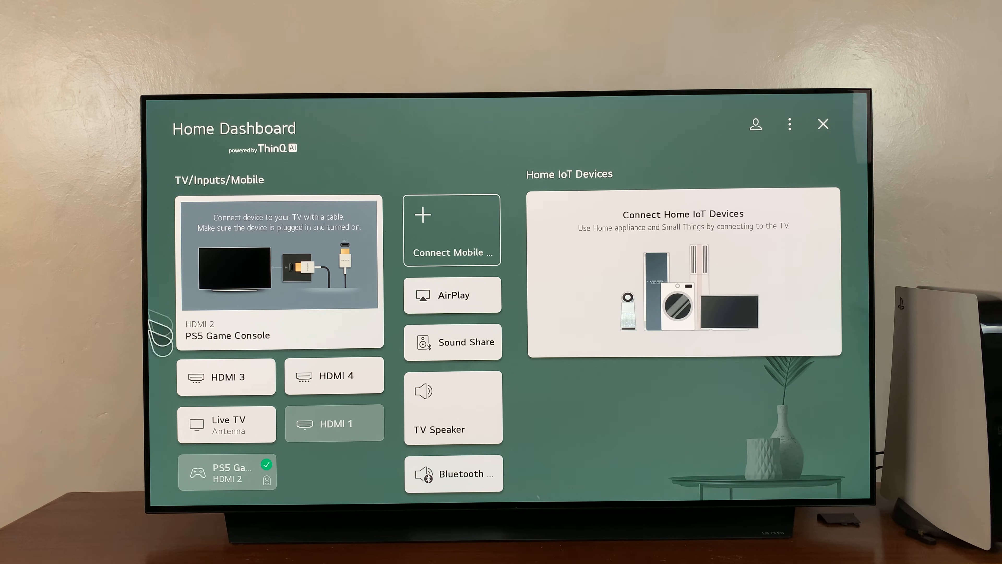
{"action": "mouse_move", "coordinate": [832, 147]}
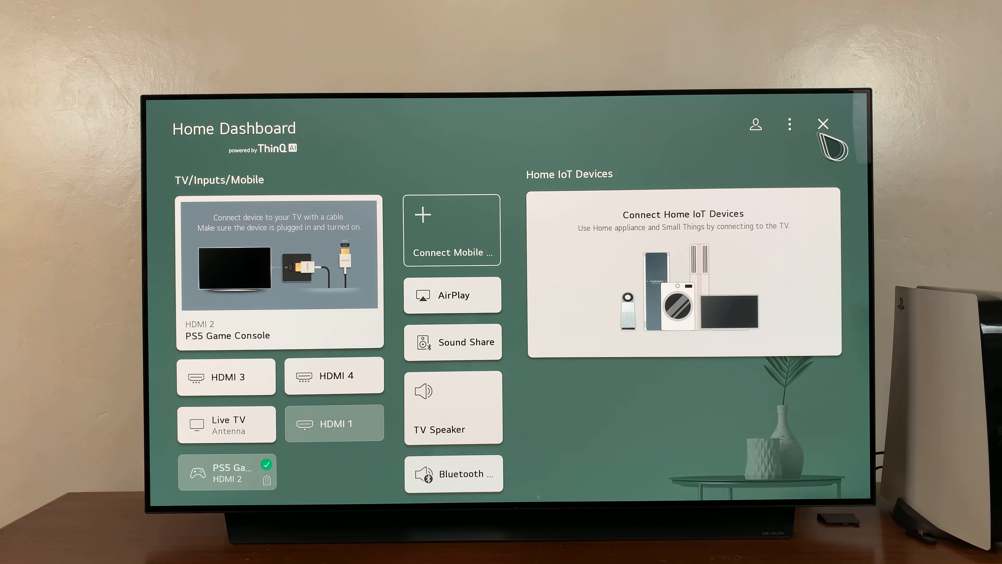
{"action": "mouse_move", "coordinate": [795, 131]}
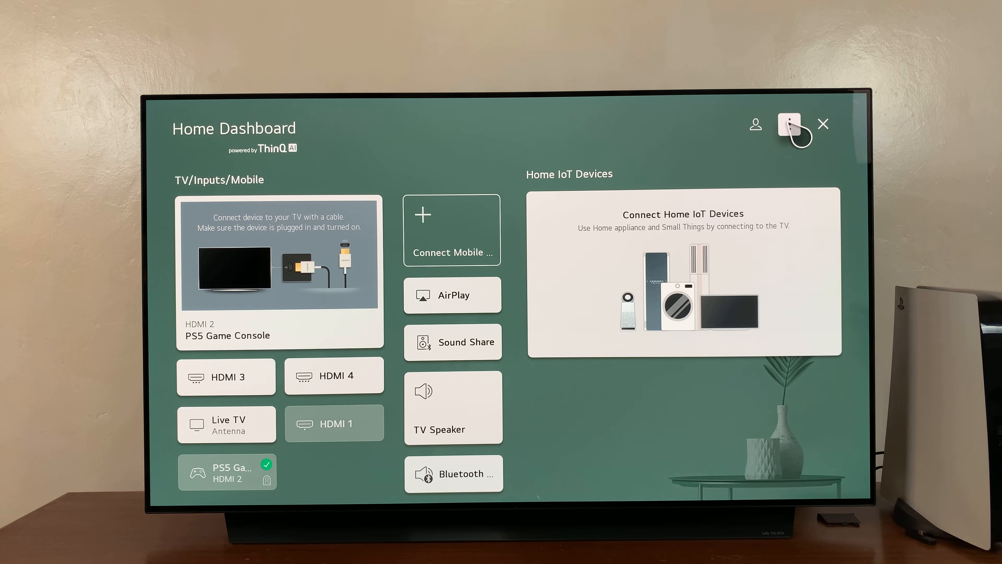
- Enter Edit Inputs from the dashboard's three-dot options menu
{"action": "left_click", "coordinate": [791, 124]}
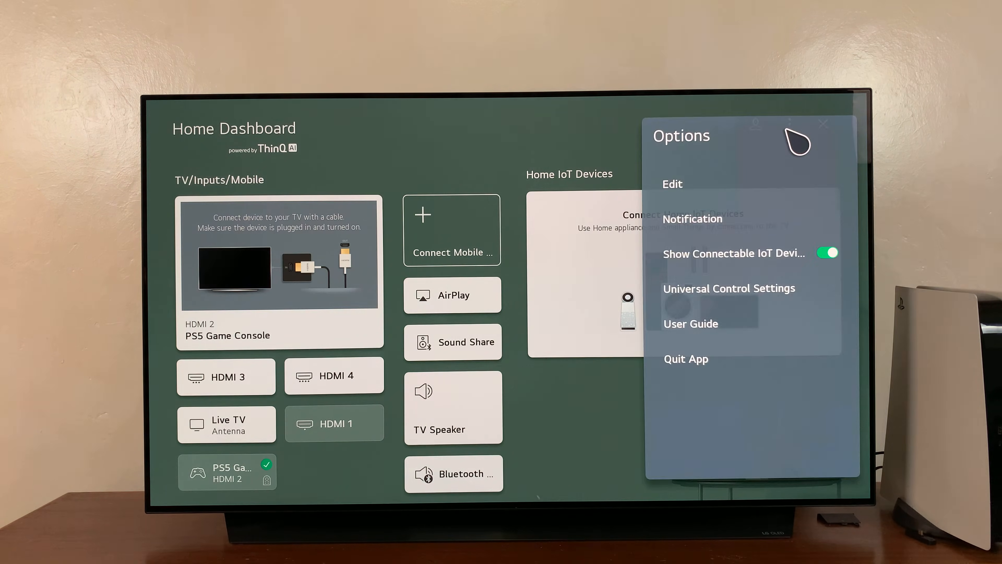
{"action": "left_click", "coordinate": [672, 184]}
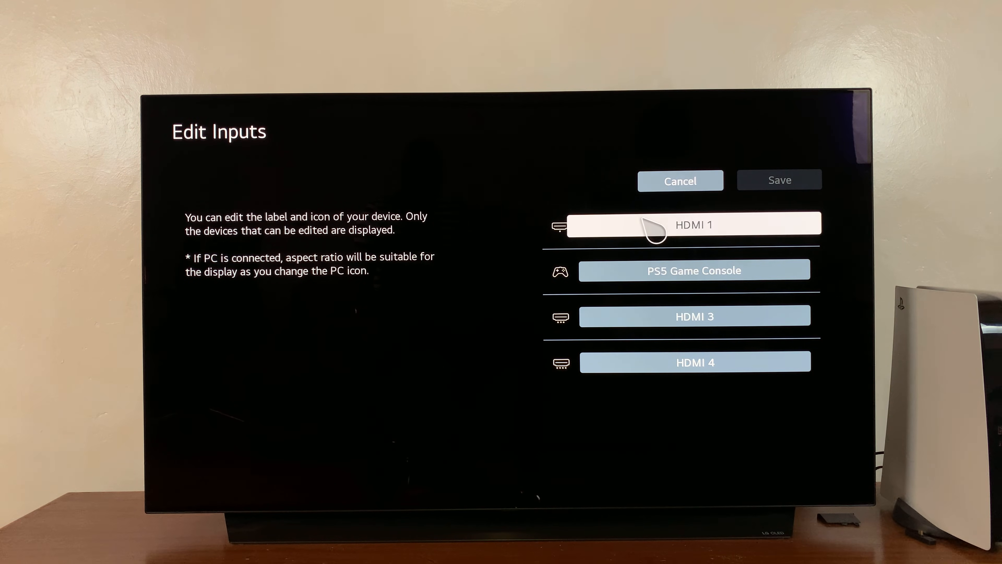
{"action": "mouse_move", "coordinate": [679, 311]}
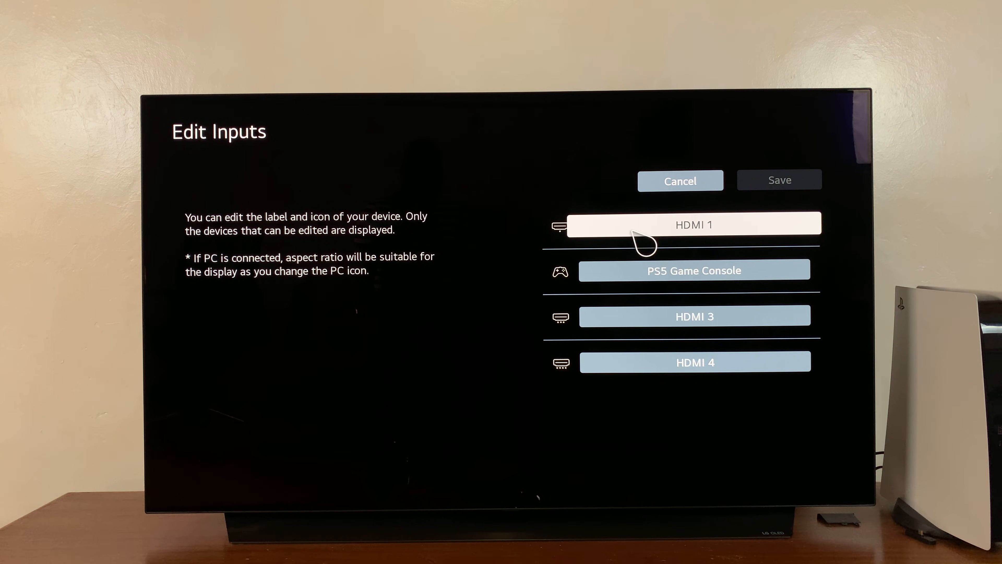
{"action": "mouse_move", "coordinate": [644, 233]}
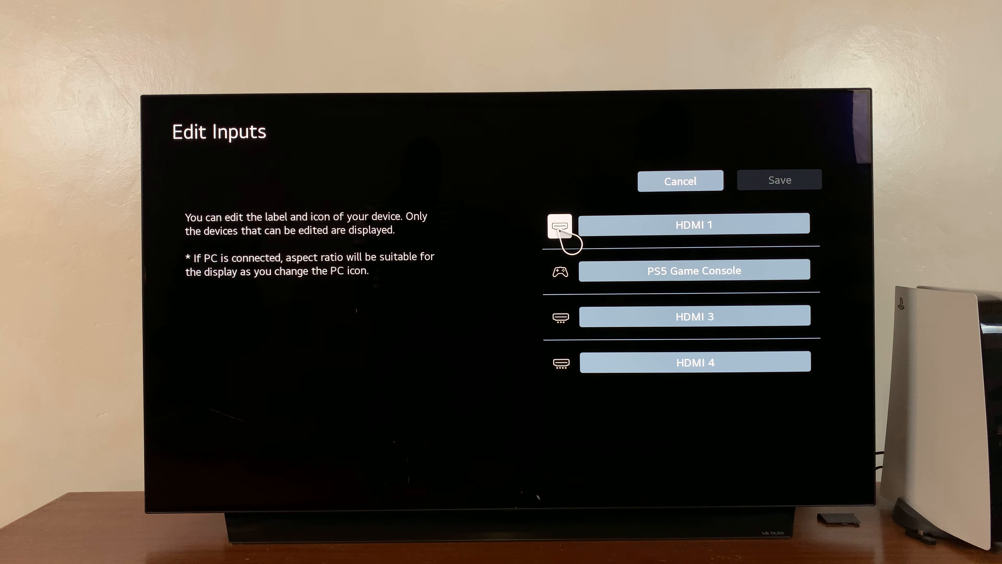
- Browse the Edit icon list for HDMI 1, scrolling through the available icons
{"action": "left_click", "coordinate": [559, 226]}
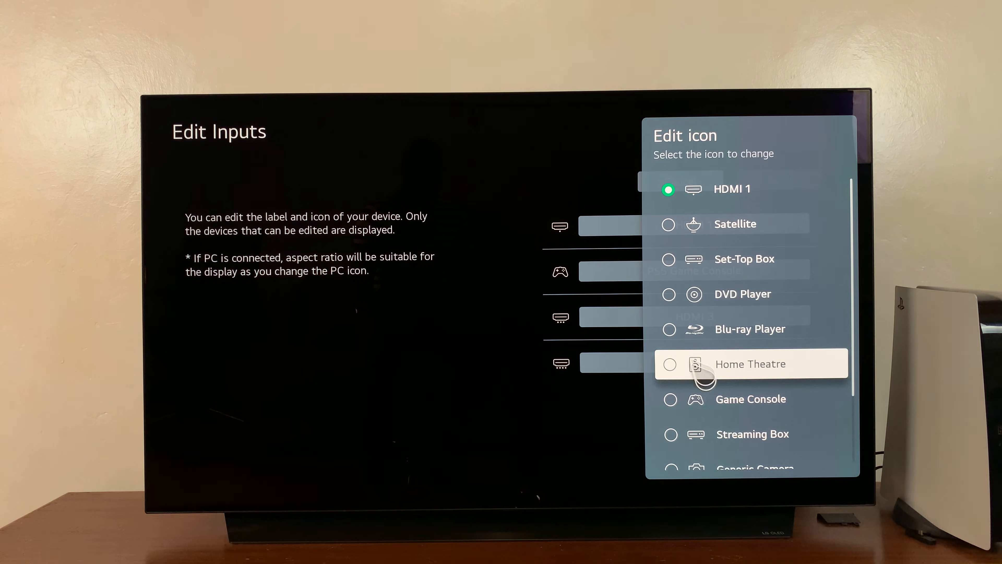
{"action": "scroll", "scroll_direction": "down", "scroll_amount": 3}
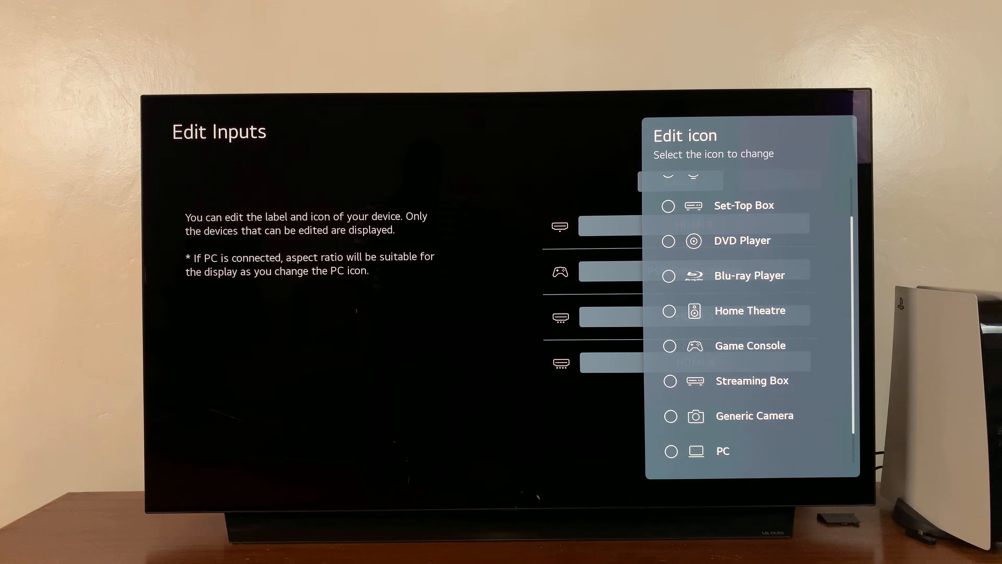
{"action": "scroll", "scroll_direction": "down", "scroll_amount": 3}
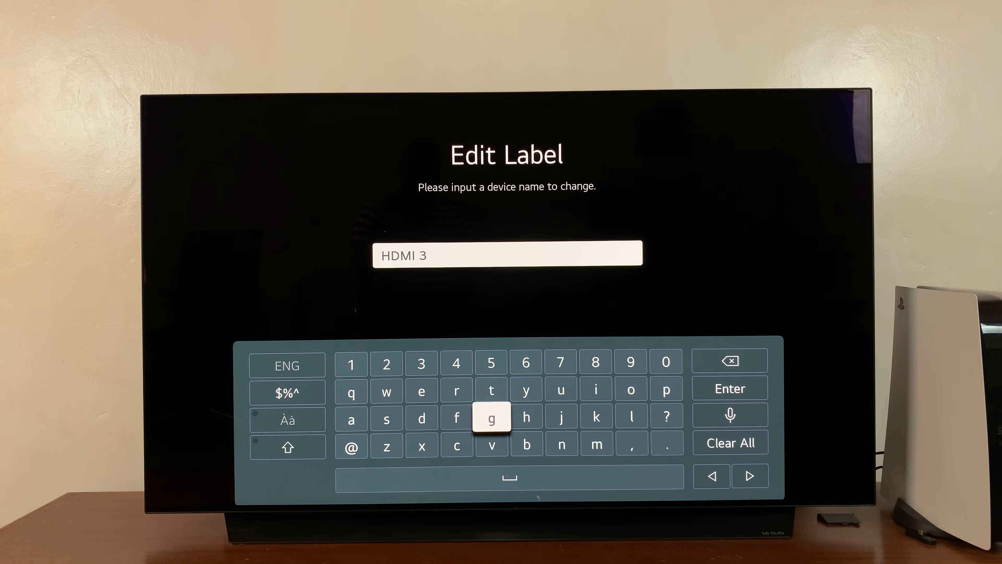
{"action": "mouse_move", "coordinate": [666, 363]}
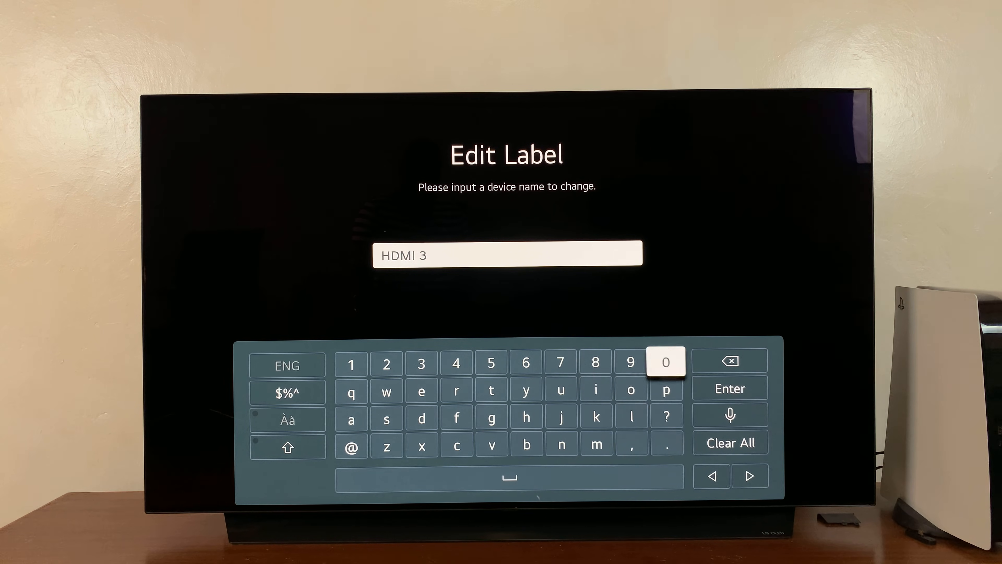
- Replace the HDMI 3 label with 'Fire TV' and confirm the new name
{"action": "left_click", "coordinate": [729, 360]}
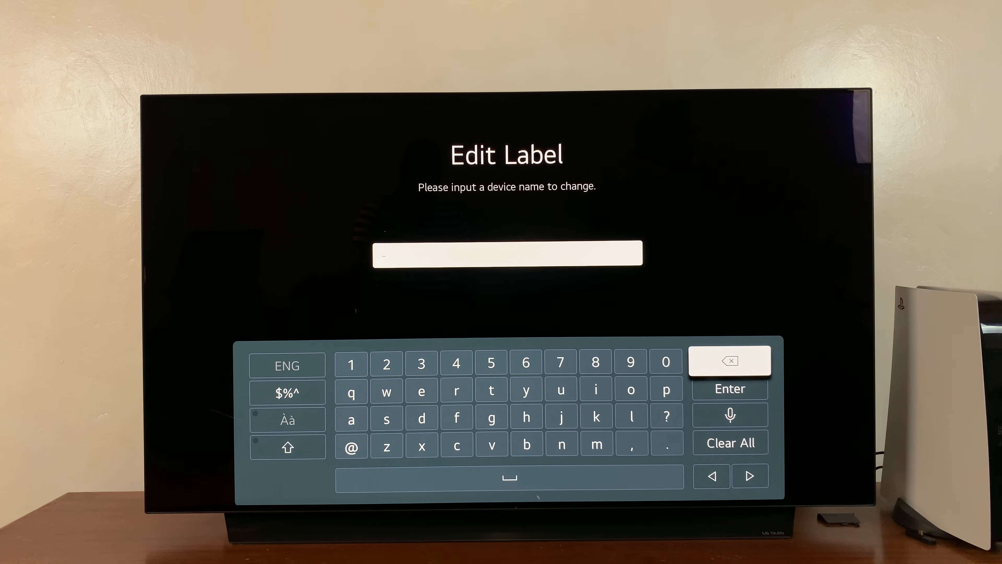
{"action": "mouse_move", "coordinate": [456, 417]}
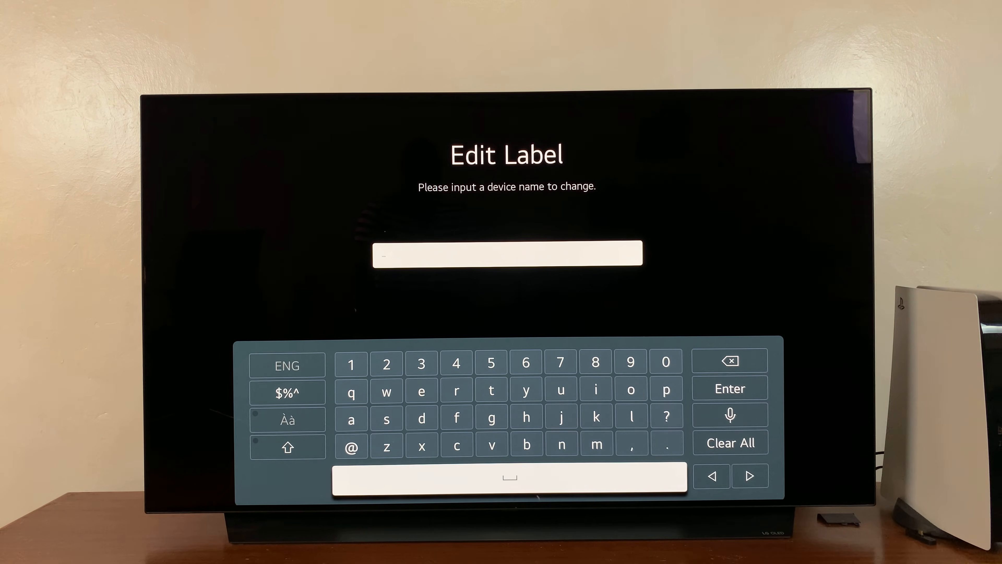
{"action": "type", "text": "Fire TV"}
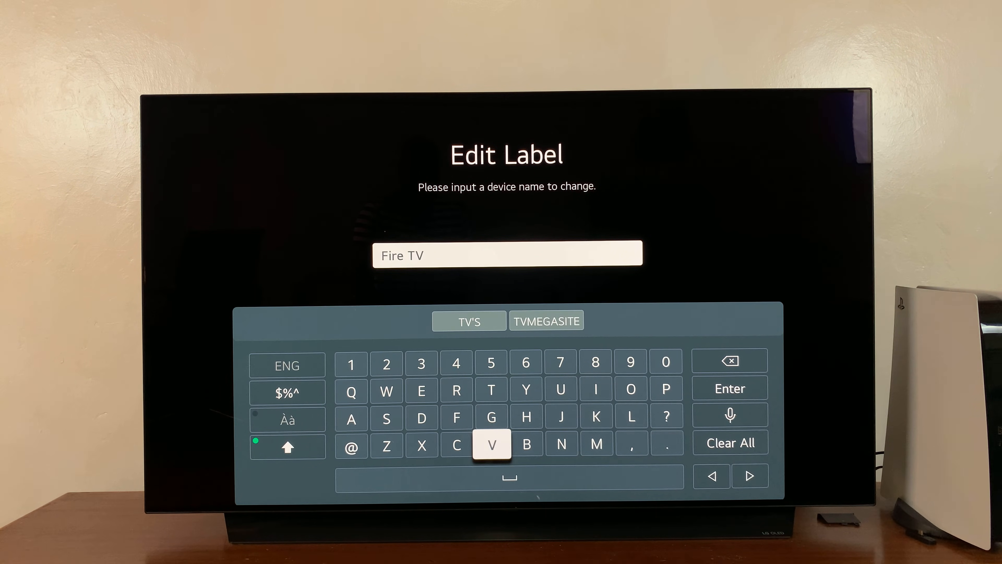
{"action": "mouse_move", "coordinate": [729, 388]}
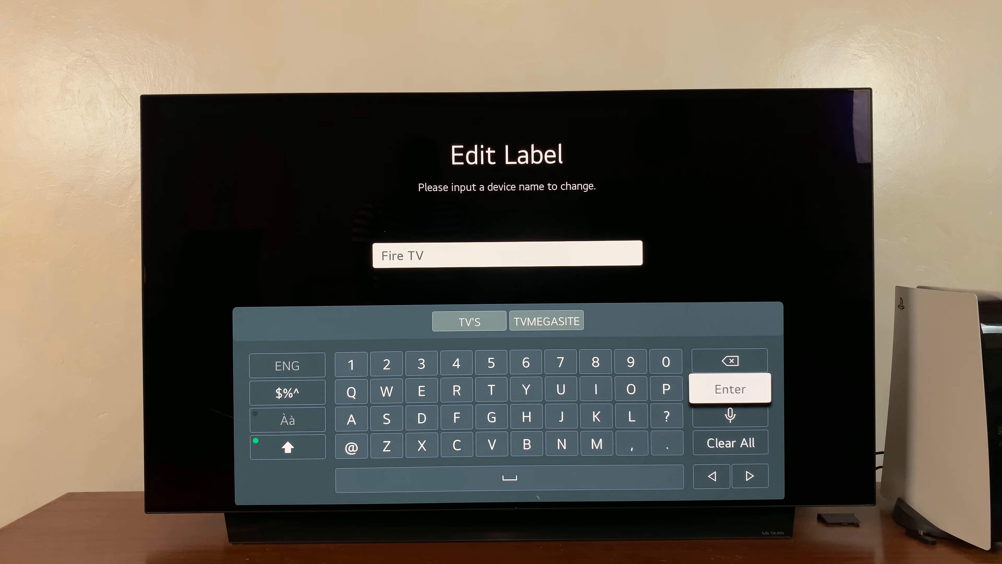
{"action": "left_click", "coordinate": [729, 388]}
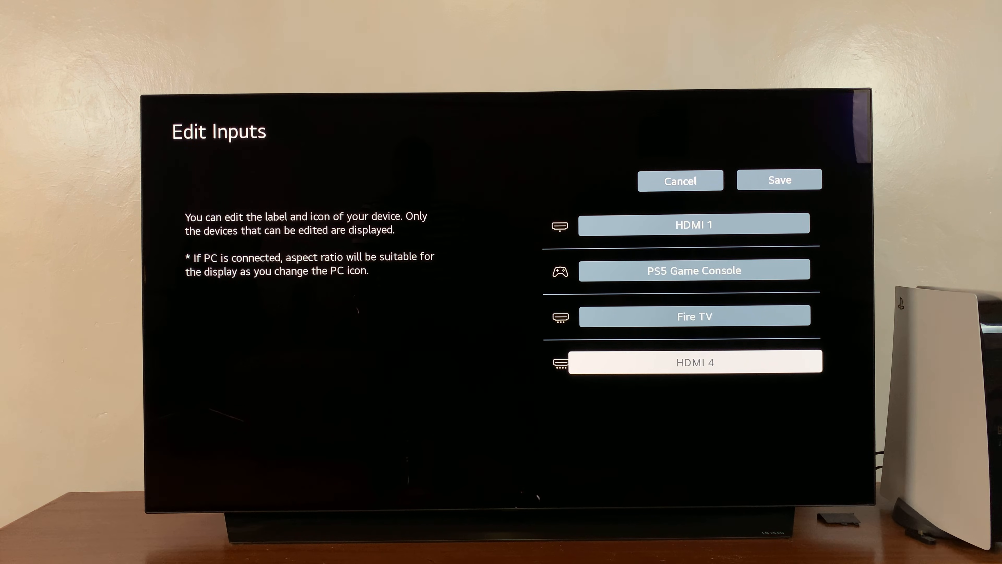
- Clear the HDMI 4 label field in its editor, leaving it empty for the new name
{"action": "left_click", "coordinate": [694, 362]}
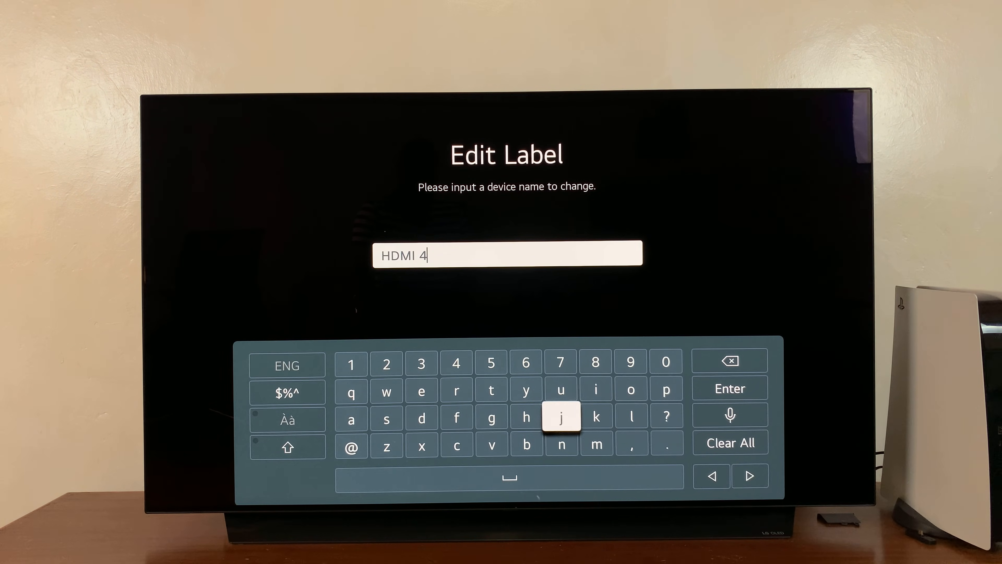
{"action": "mouse_move", "coordinate": [729, 361]}
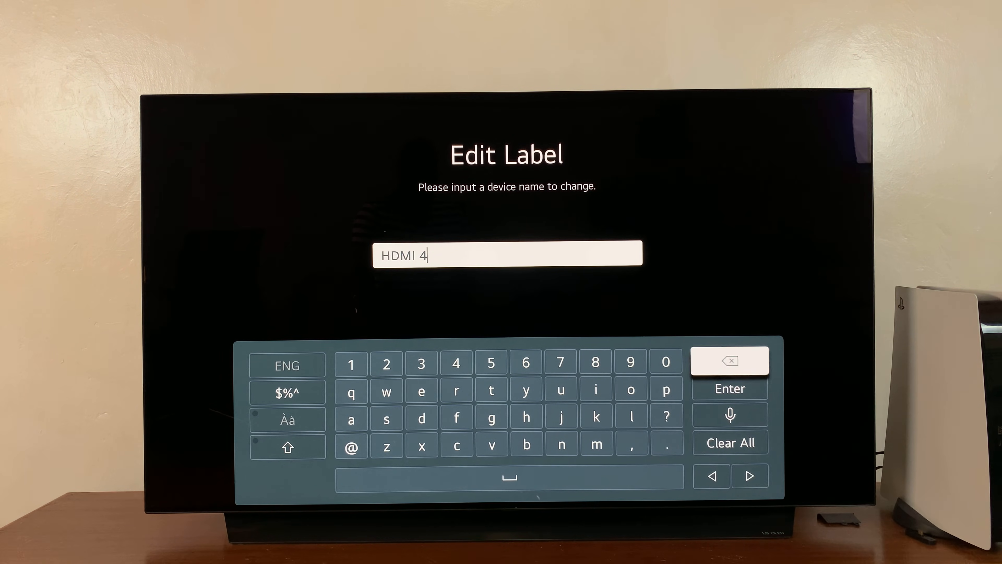
{"action": "left_click", "coordinate": [729, 442]}
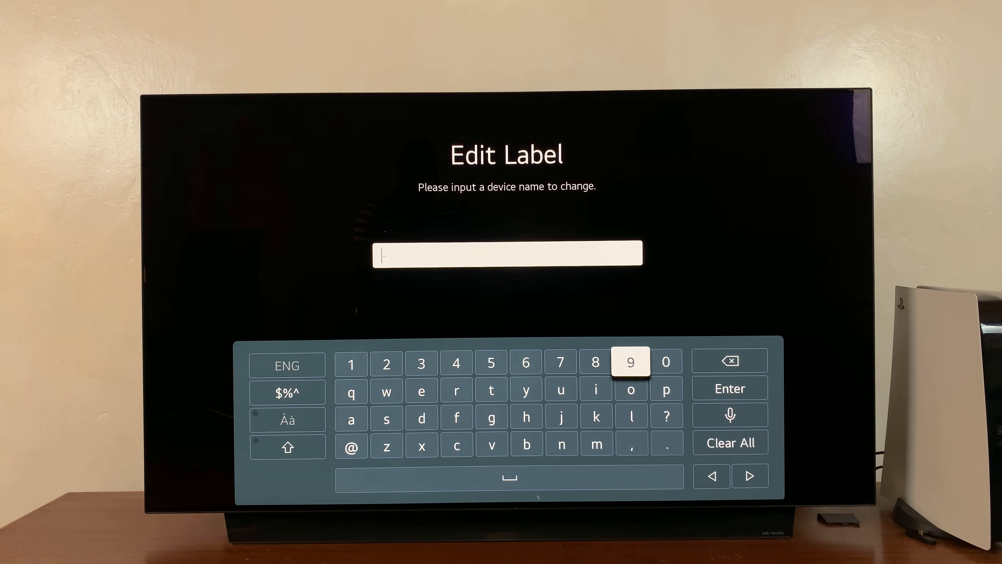
{"action": "mouse_move", "coordinate": [730, 414]}
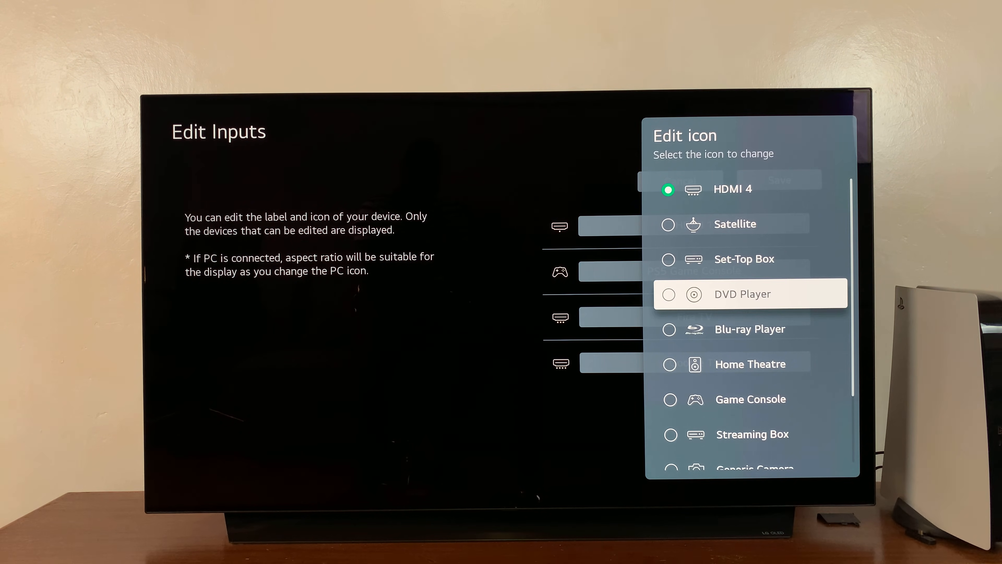
- Scroll through the Edit icon list before returning to Edit Inputs with Google TV shown
{"action": "scroll", "scroll_direction": "down", "scroll_amount": 3}
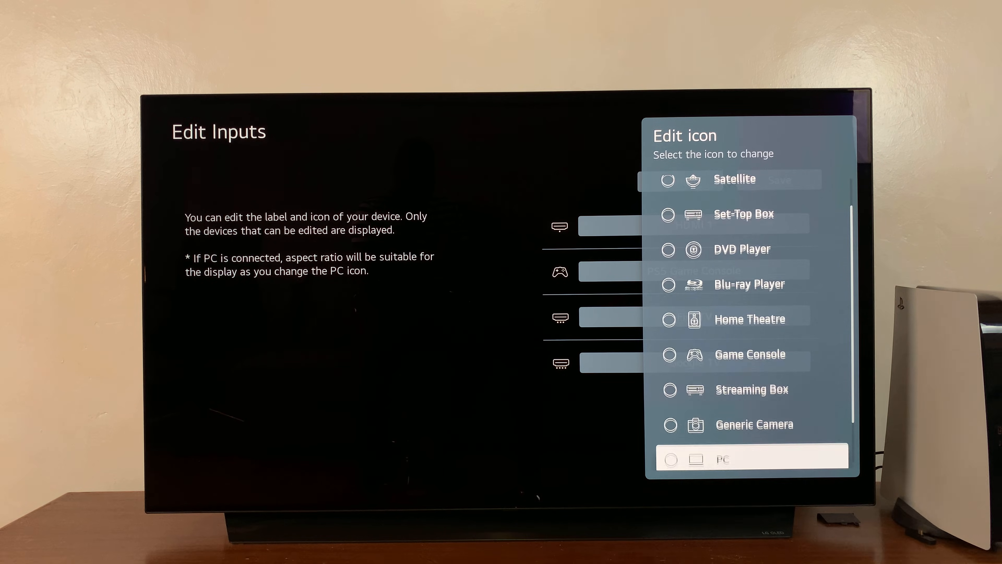
{"action": "scroll", "scroll_direction": "down", "scroll_amount": 3}
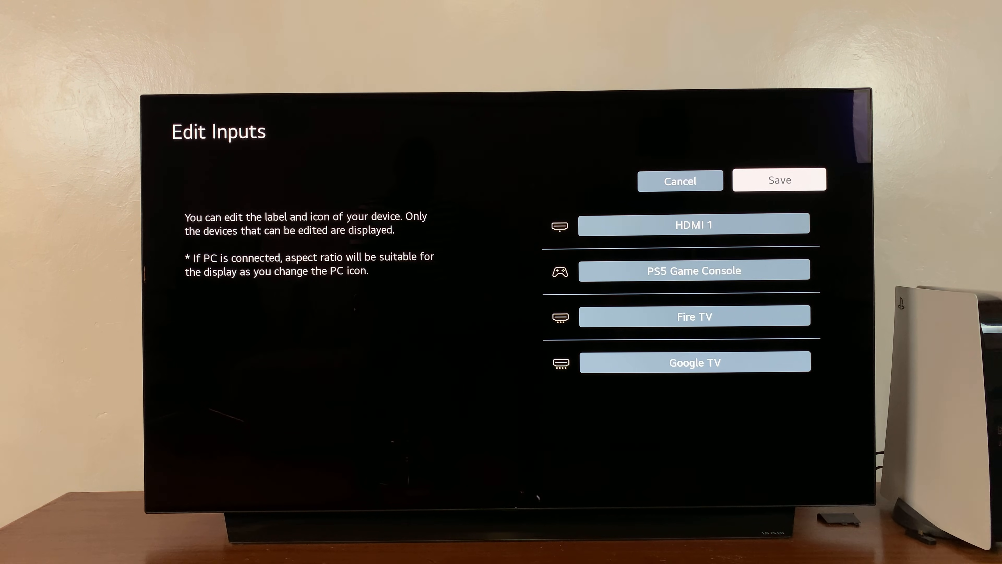
- Save the input labels so the dashboard shows Fire TV and Google TV
{"action": "left_click", "coordinate": [780, 180]}
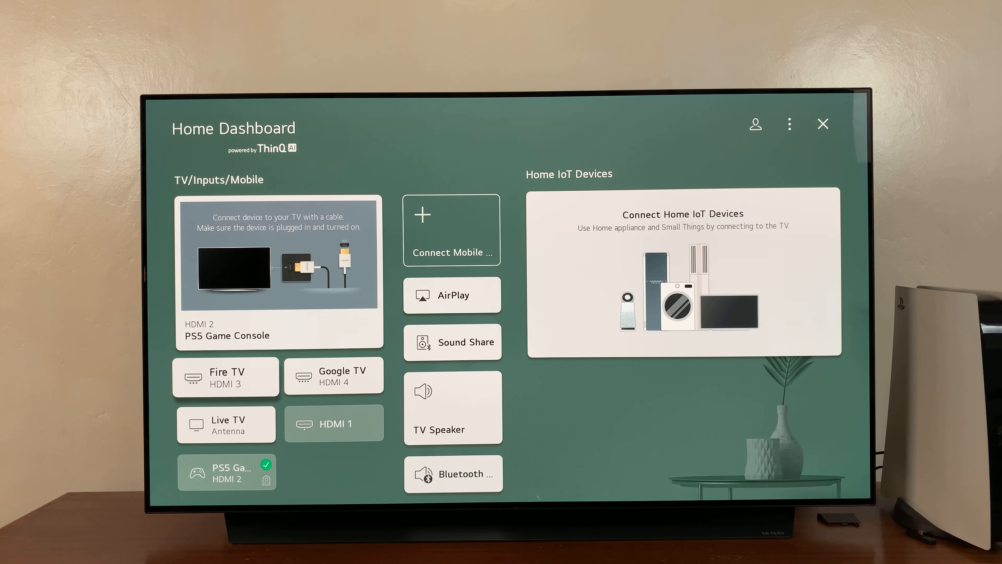
{"action": "mouse_move", "coordinate": [261, 390]}
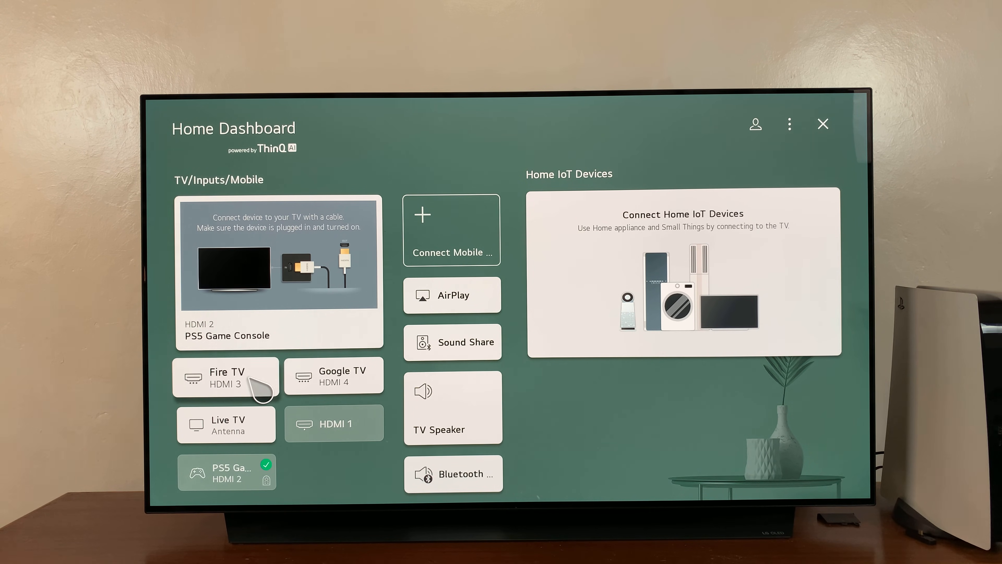
{"action": "left_click", "coordinate": [226, 376]}
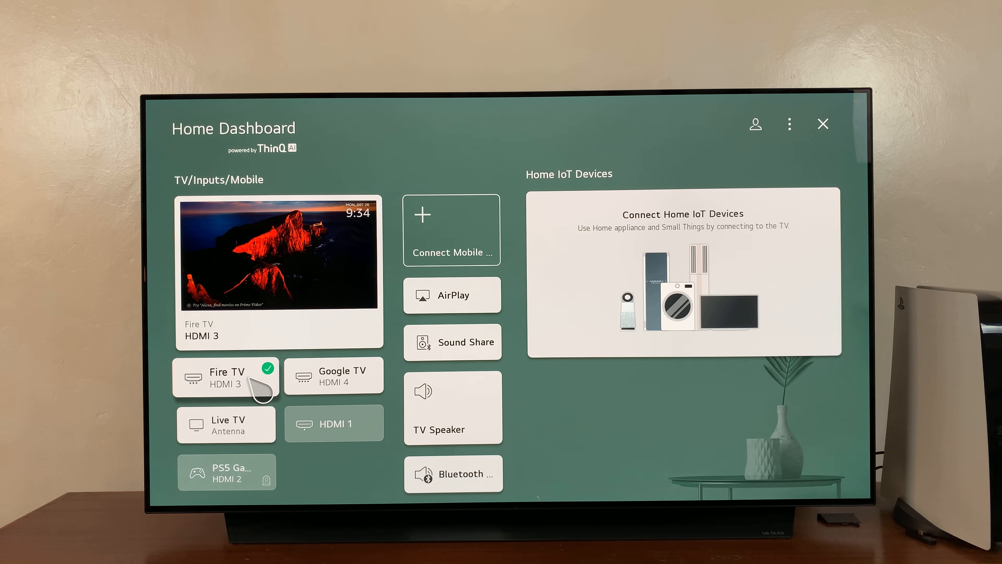
{"action": "left_click", "coordinate": [333, 376]}
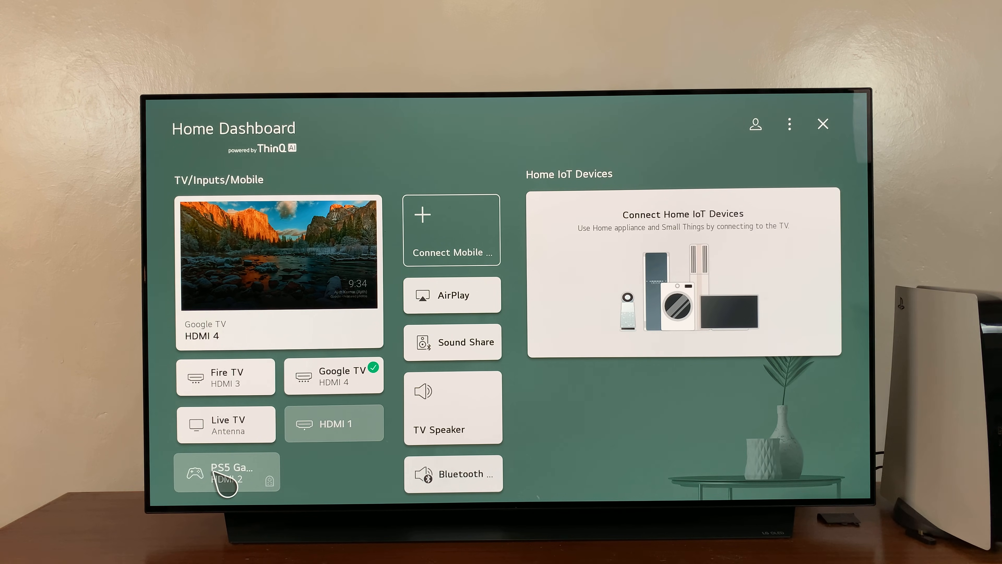
{"action": "left_click", "coordinate": [226, 472]}
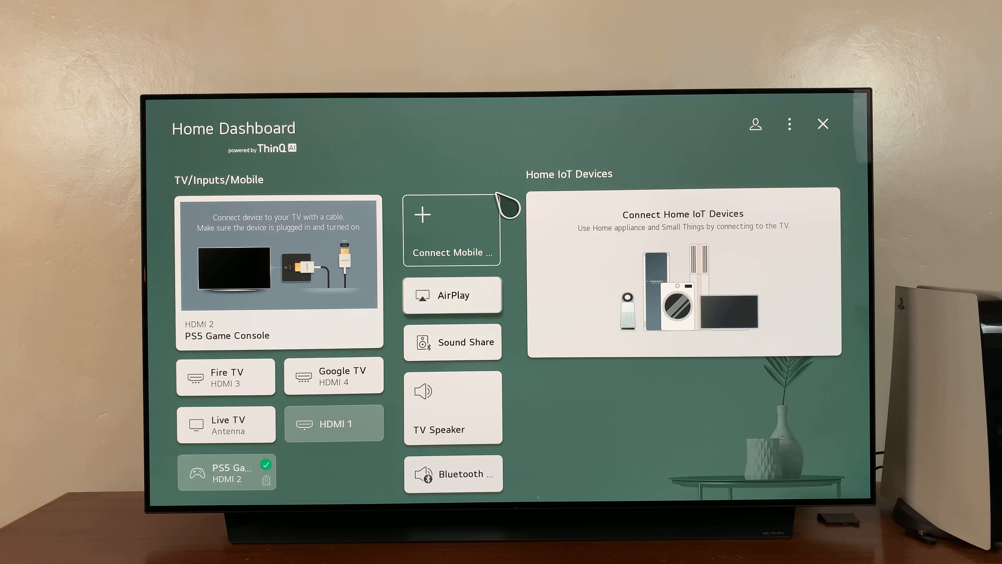
{"action": "mouse_move", "coordinate": [422, 205]}
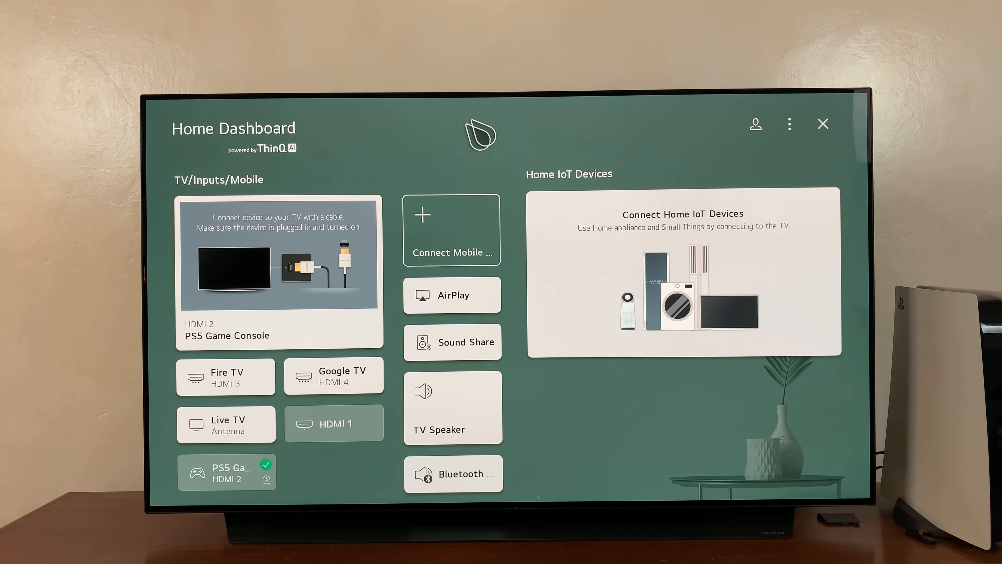
{"action": "mouse_move", "coordinate": [375, 217]}
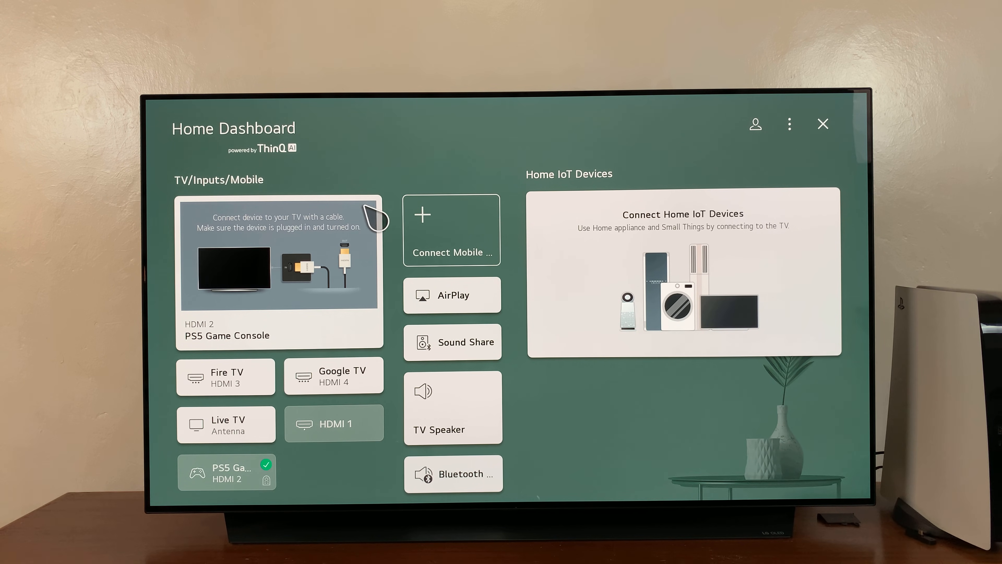
{"action": "mouse_move", "coordinate": [527, 134]}
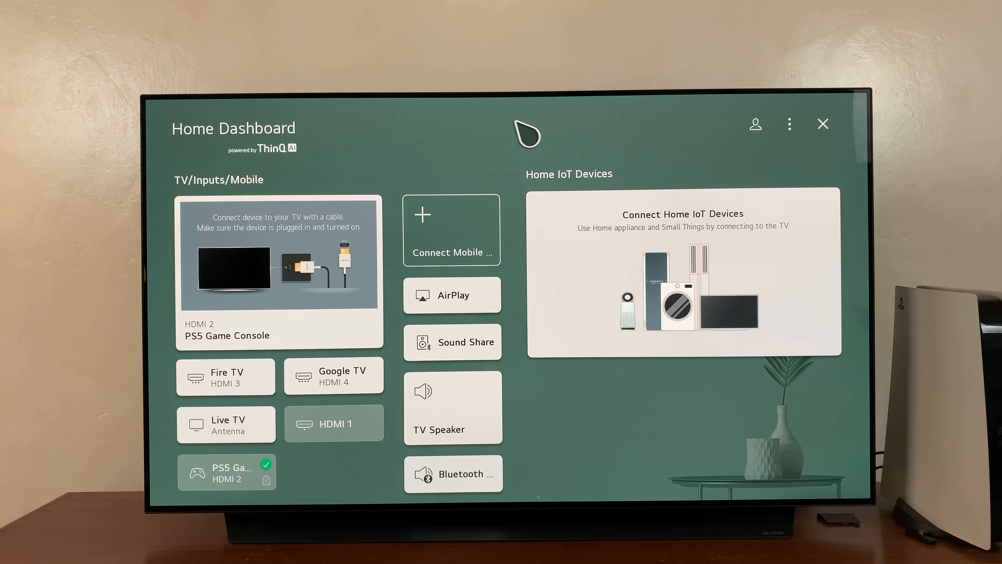